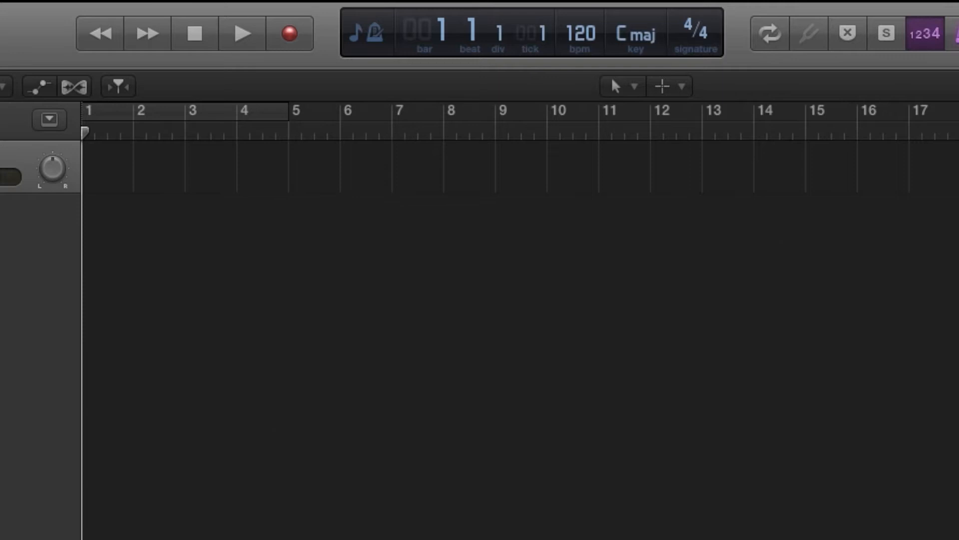
# - Open the Logic Pro X application menu to reach Preferences
pyautogui.click(80, 13)
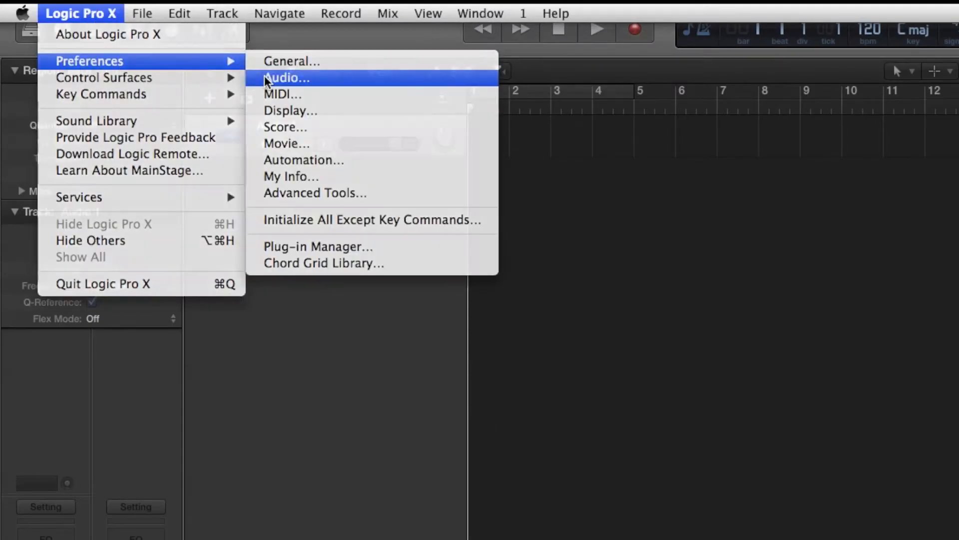
# - Open Audio preferences, confirm the MIC 96k input device, and close the window
pyautogui.click(286, 78)
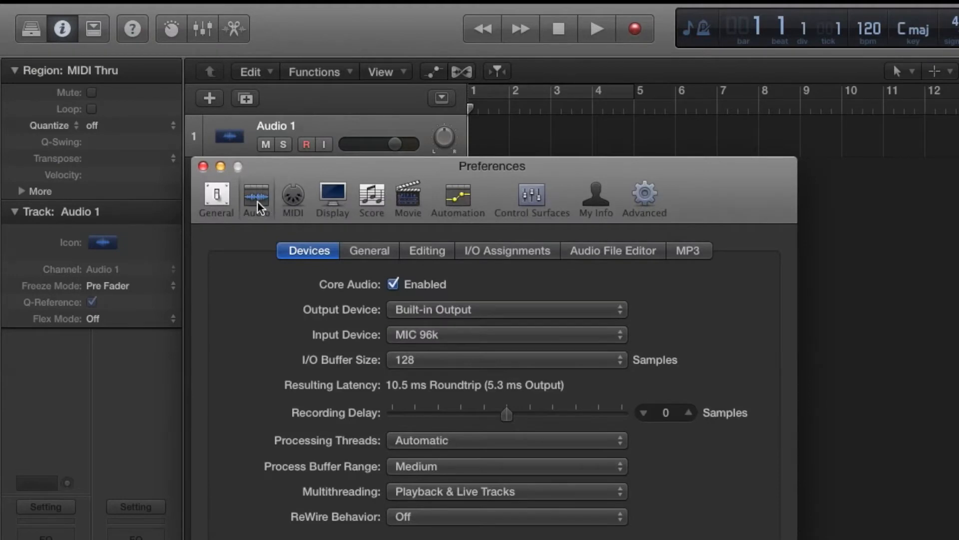
pyautogui.moveTo(429, 327)
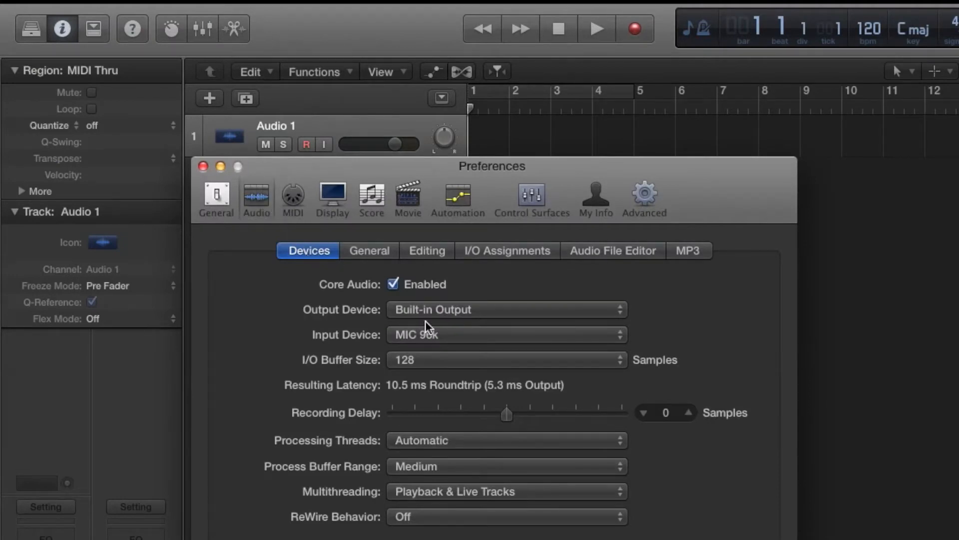
pyautogui.click(202, 166)
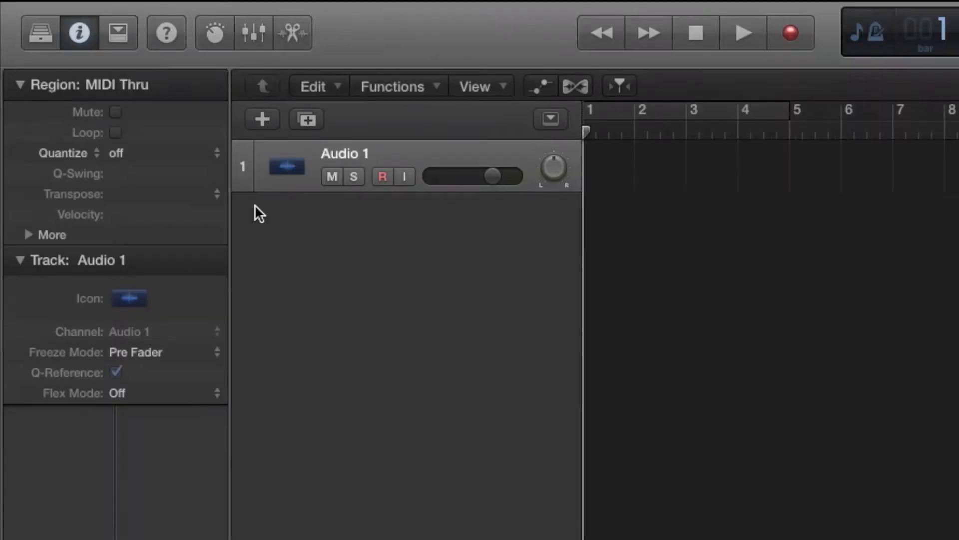
# - Show the mixer with the Audio 1 channel strip
pyautogui.click(404, 176)
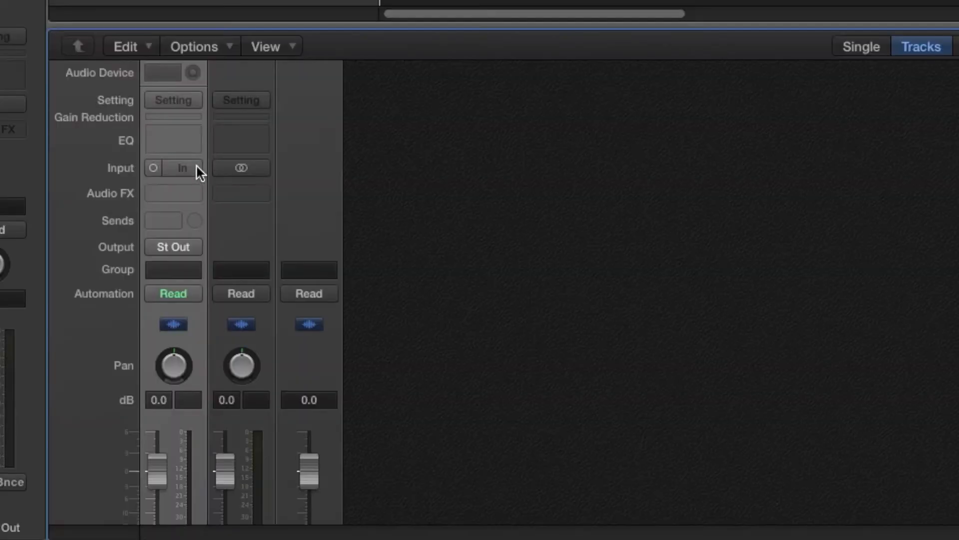
# - Open the input choices on the Audio 1 channel's Input slot
pyautogui.click(182, 168)
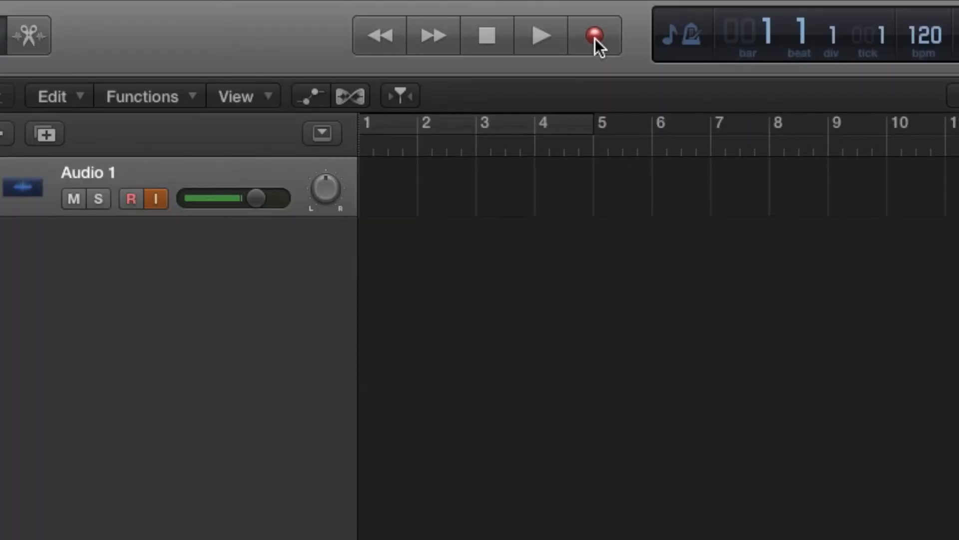
# - Record a roughly two-second take onto Audio 1, then stop
pyautogui.click(592, 35)
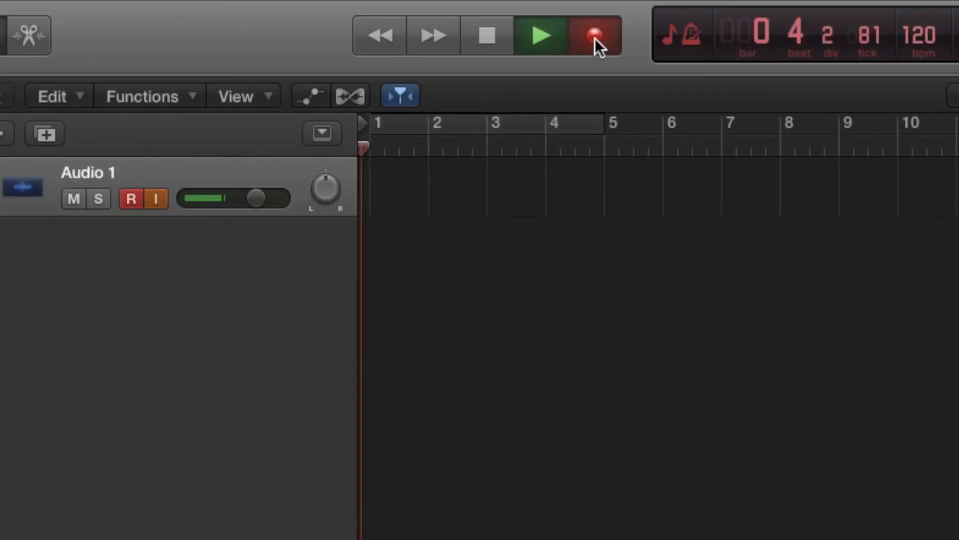
pyautogui.click(592, 35)
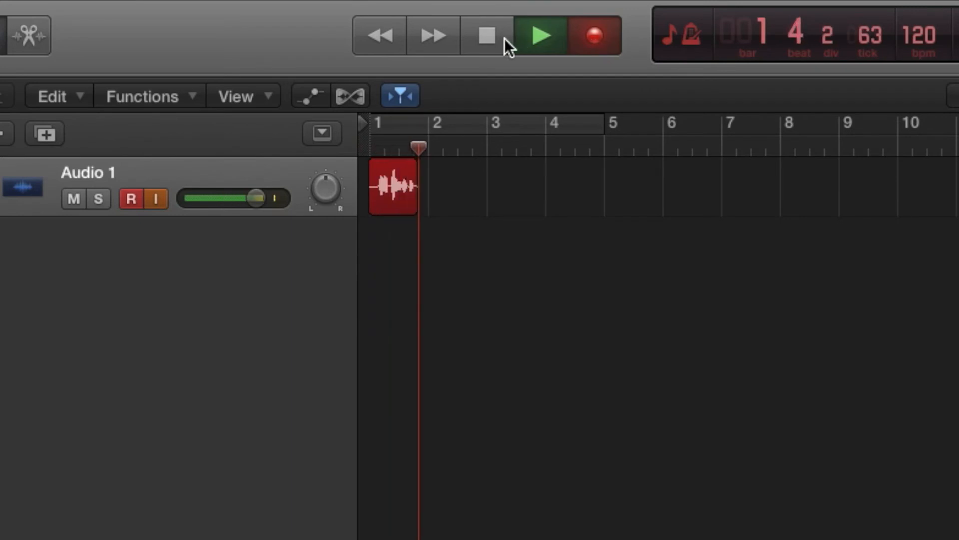